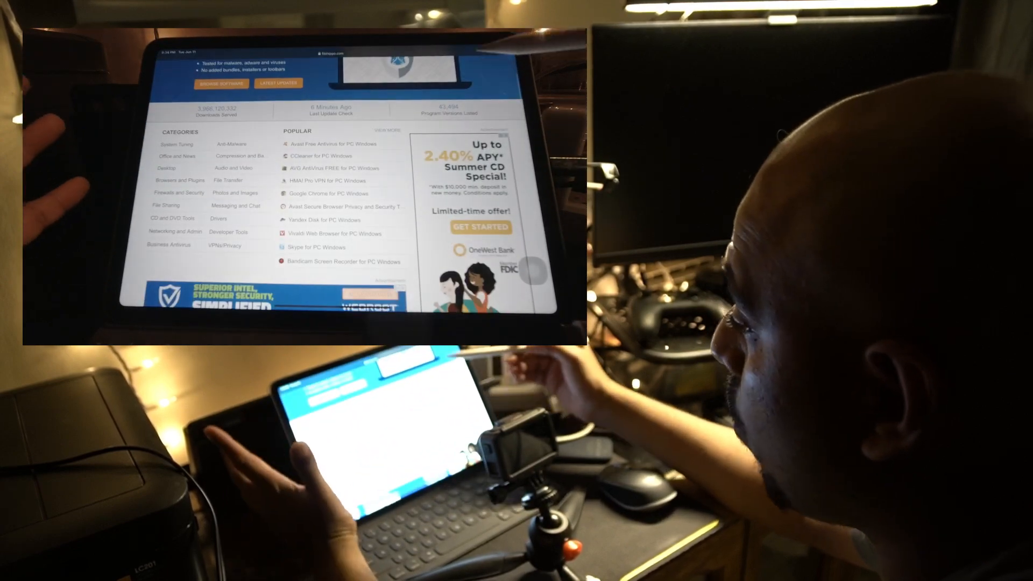
scroll("down", 3)
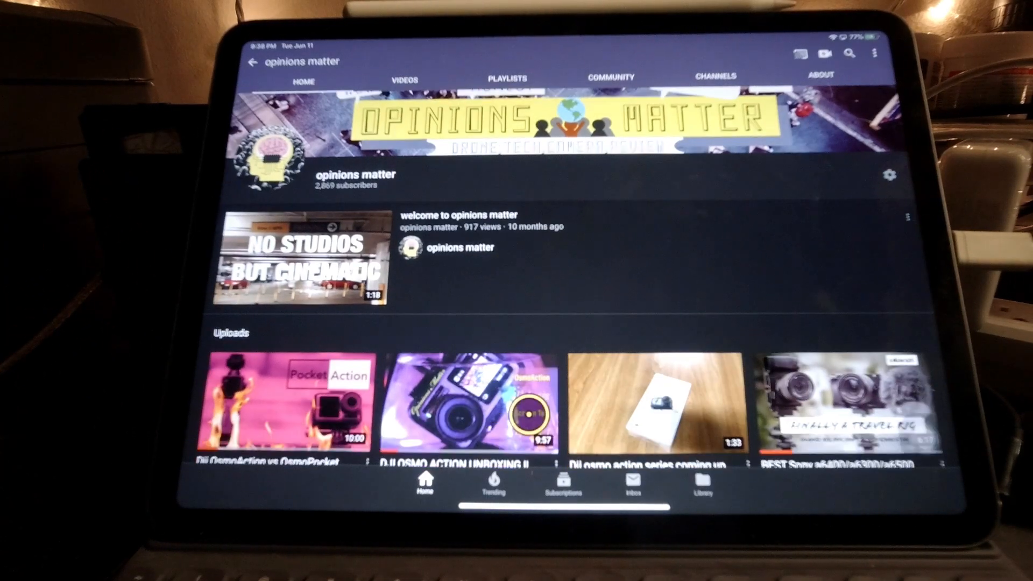
scroll("down", 3)
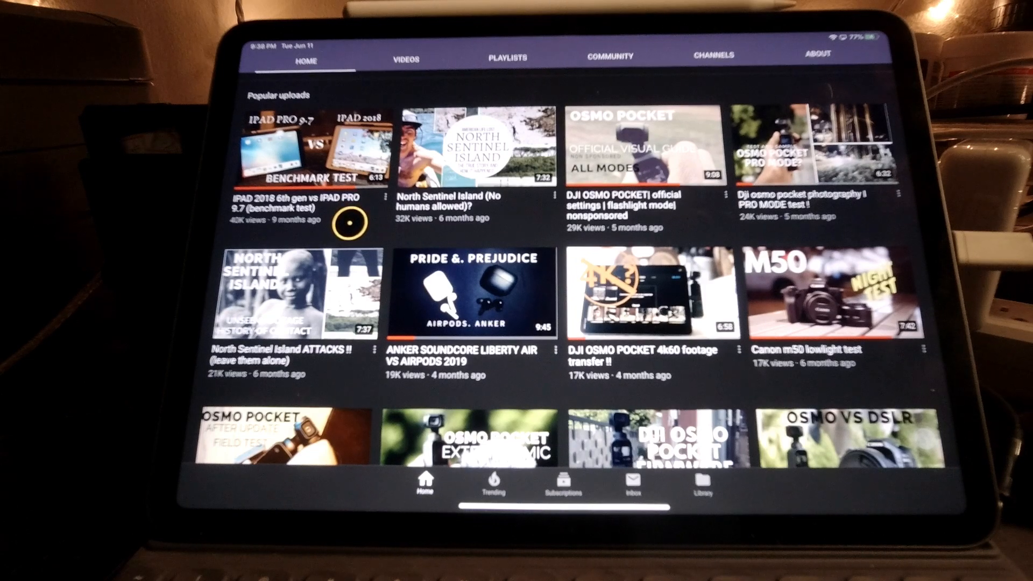
mouse_move(678, 261)
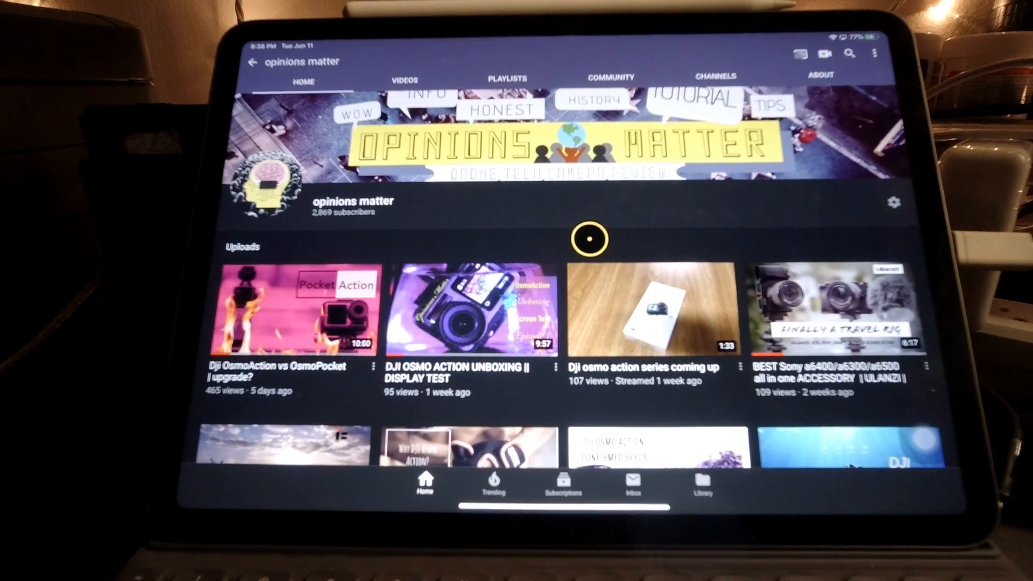
scroll("down", 3)
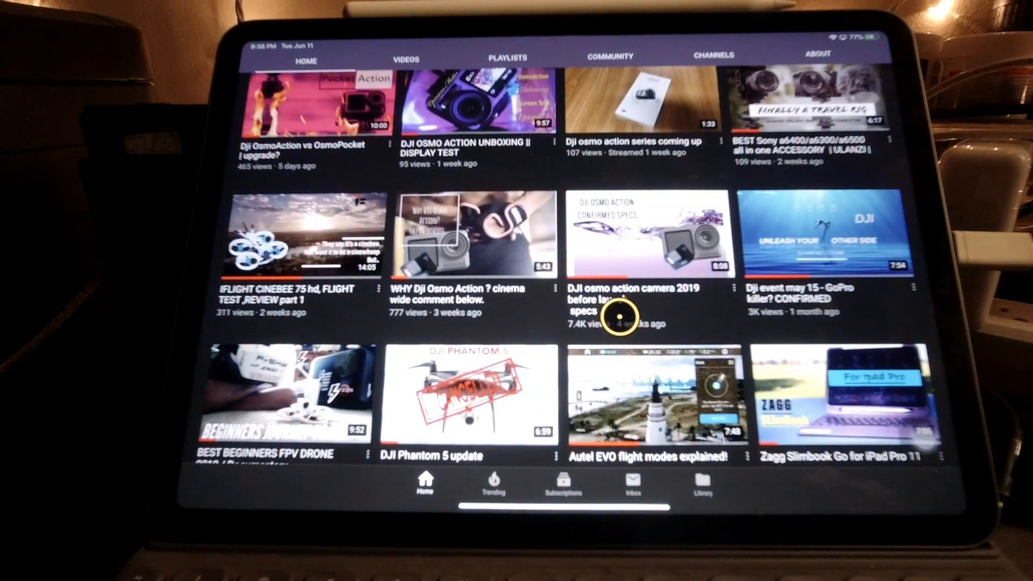